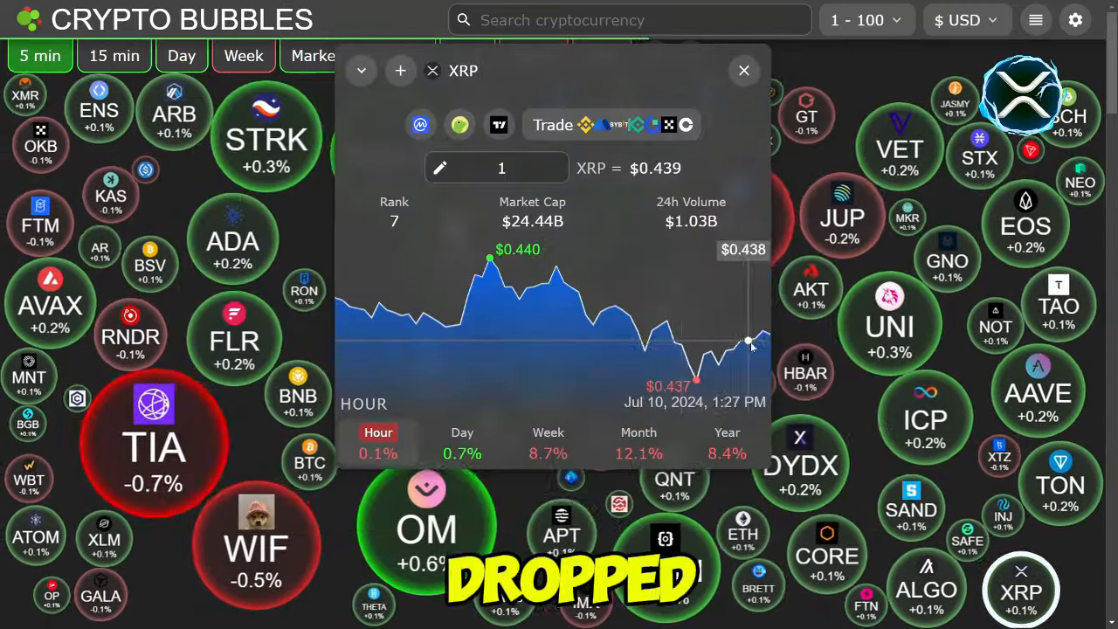
# Step: Close the XRP price popup and switch the bubbles to yearly performance
pyautogui.click(745, 70)
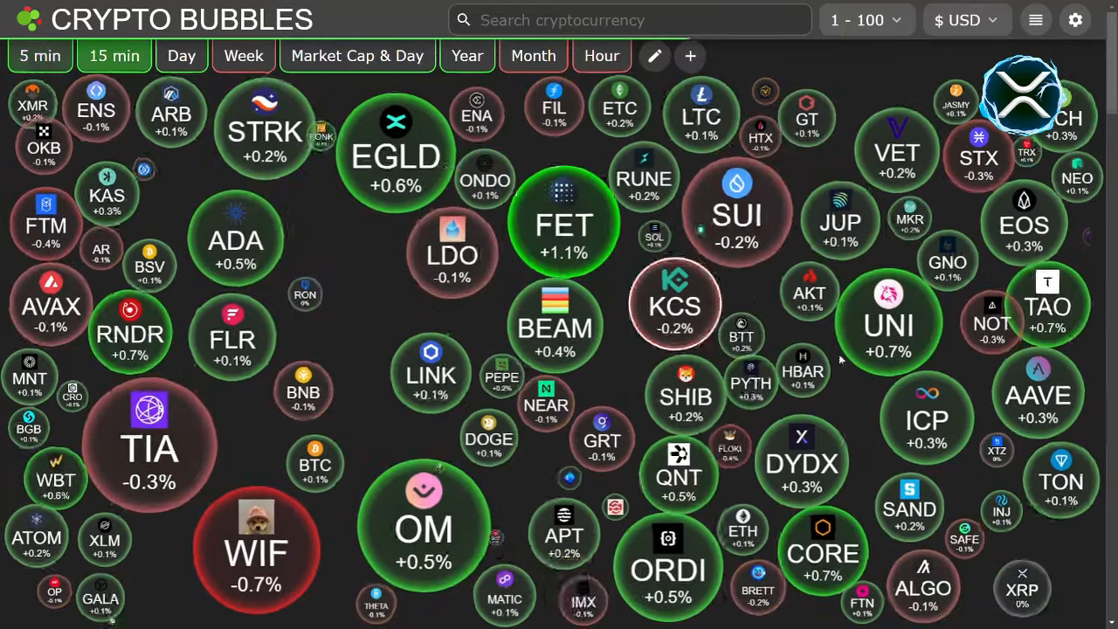
pyautogui.click(182, 56)
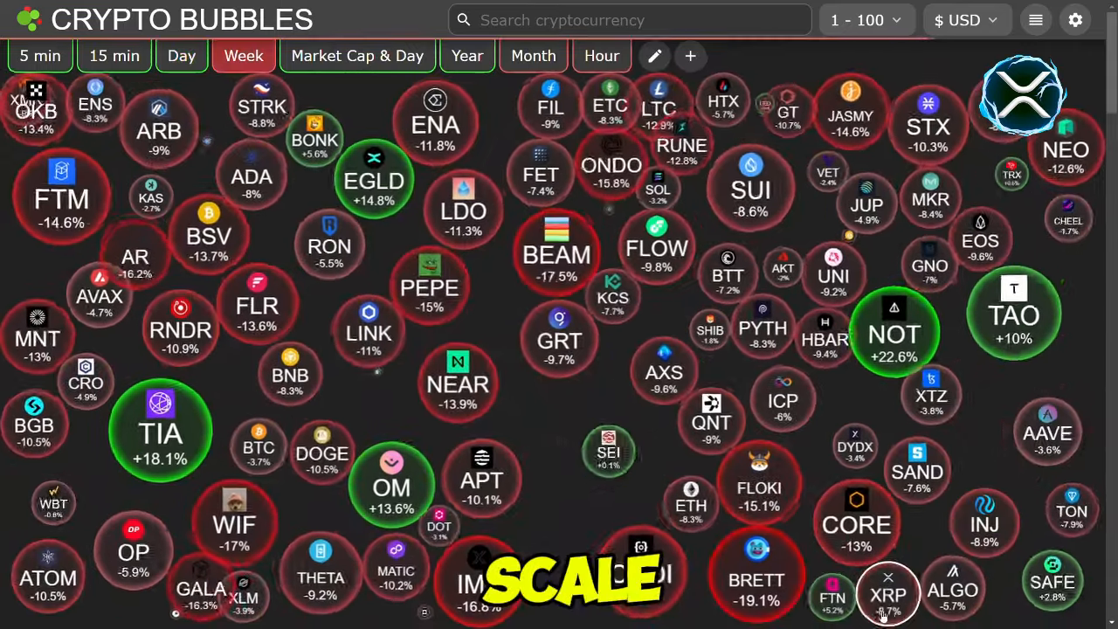
pyautogui.click(888, 595)
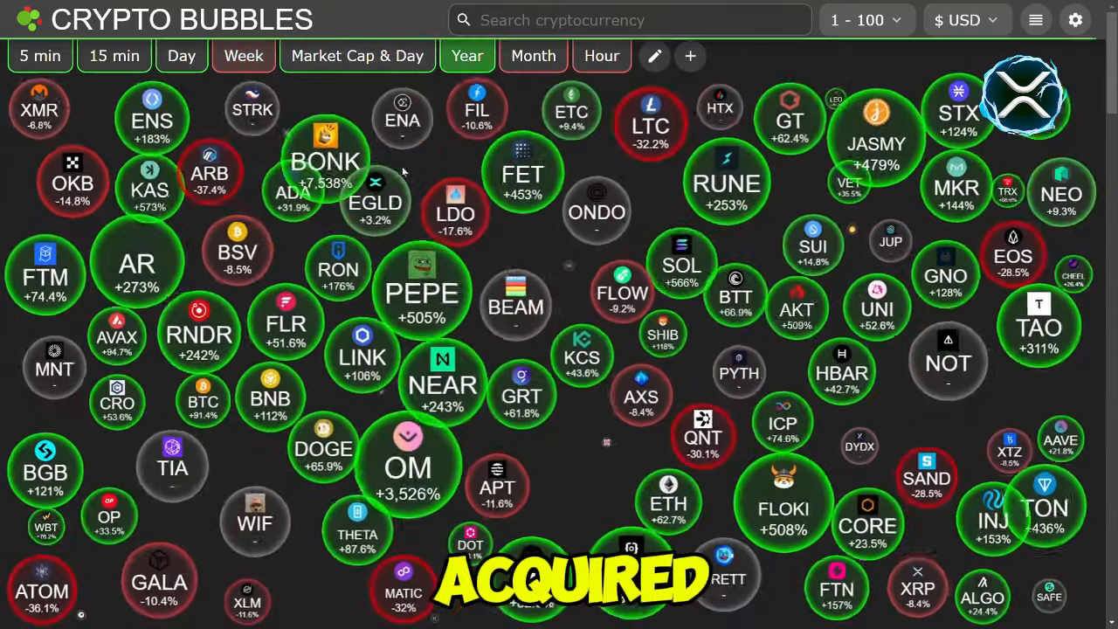
# Step: Switch to the coin list, find XRP and open its XRP/USD daily chart in TradingView
pyautogui.click(1036, 19)
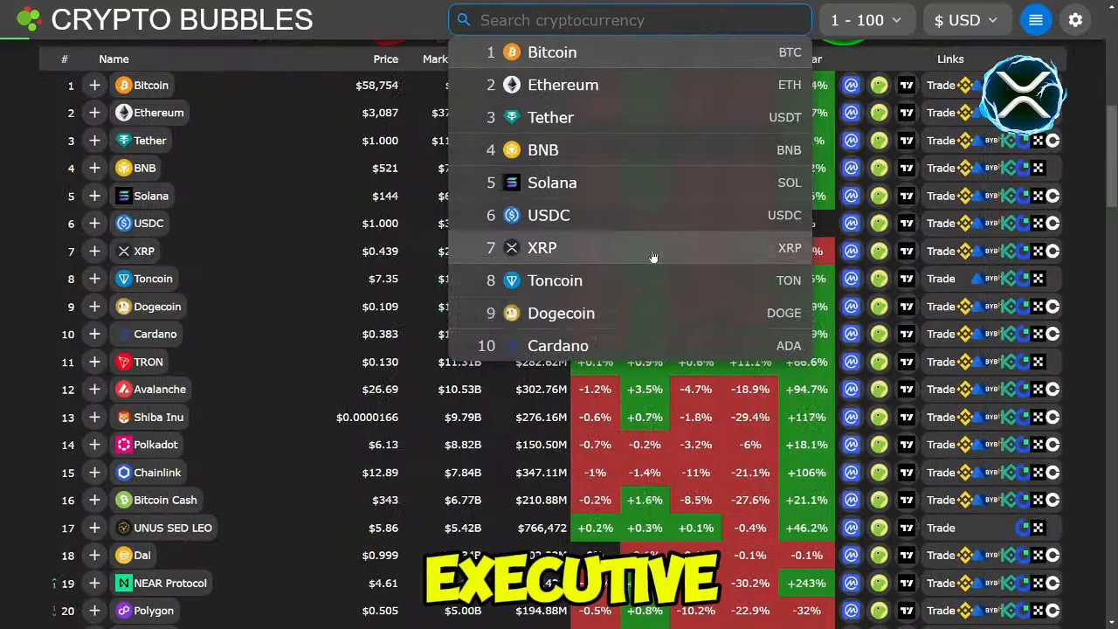
pyautogui.click(542, 248)
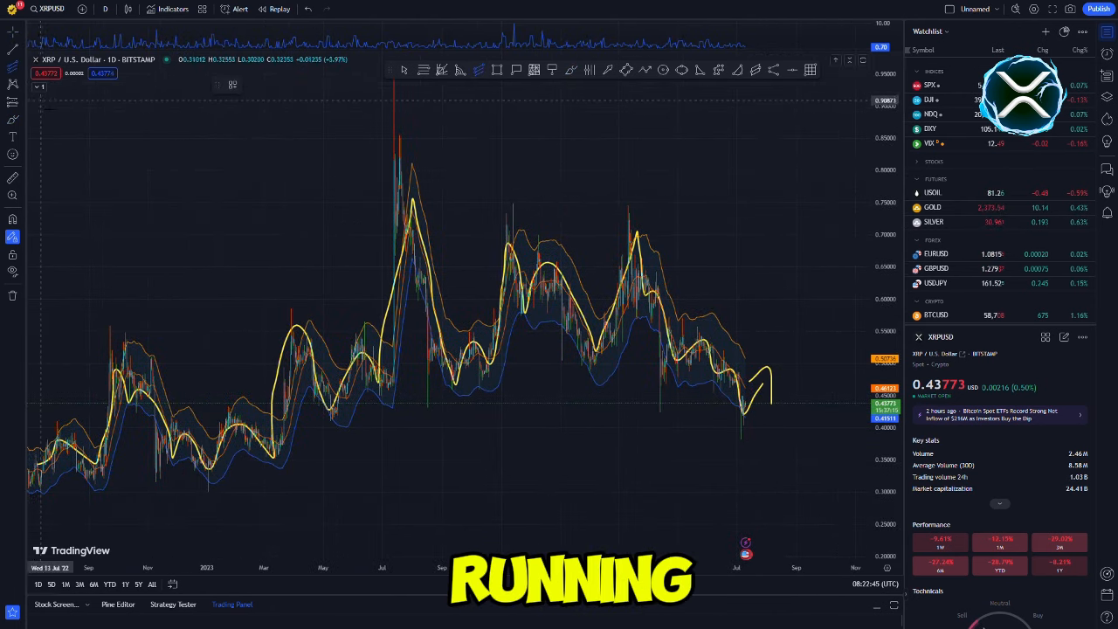
# Step: Draw coloured price bands across the XRP/USD chart, red at the top to teal below
pyautogui.moveTo(35, 100); pyautogui.dragTo(853, 411)
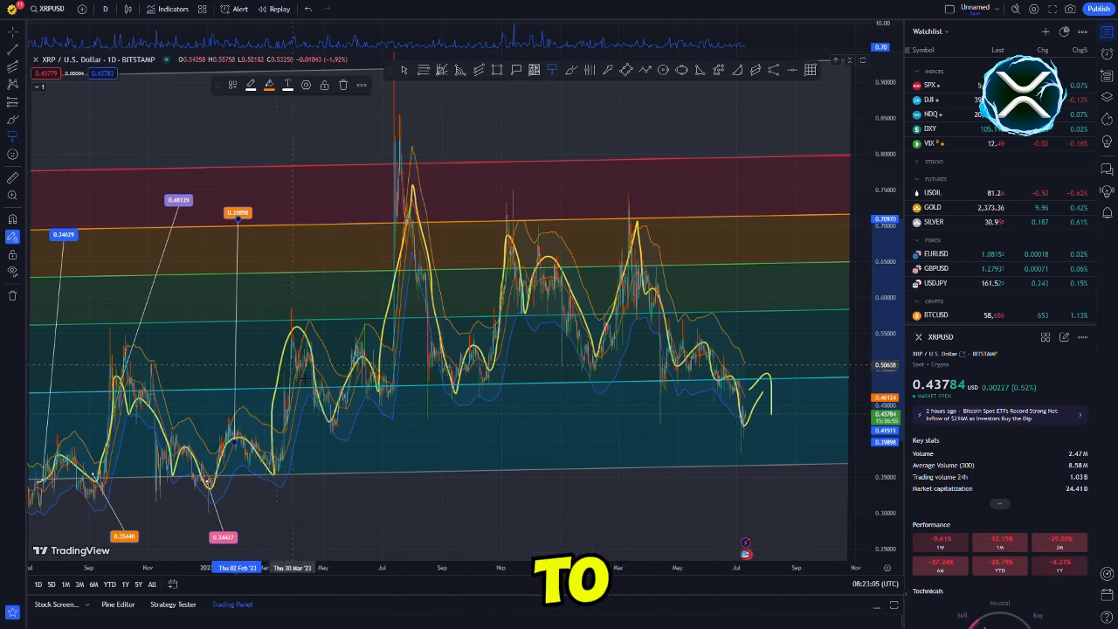
# Step: Hand-draw a curved arrow with the word UP and label prices at peaks and troughs
pyautogui.click(269, 84)
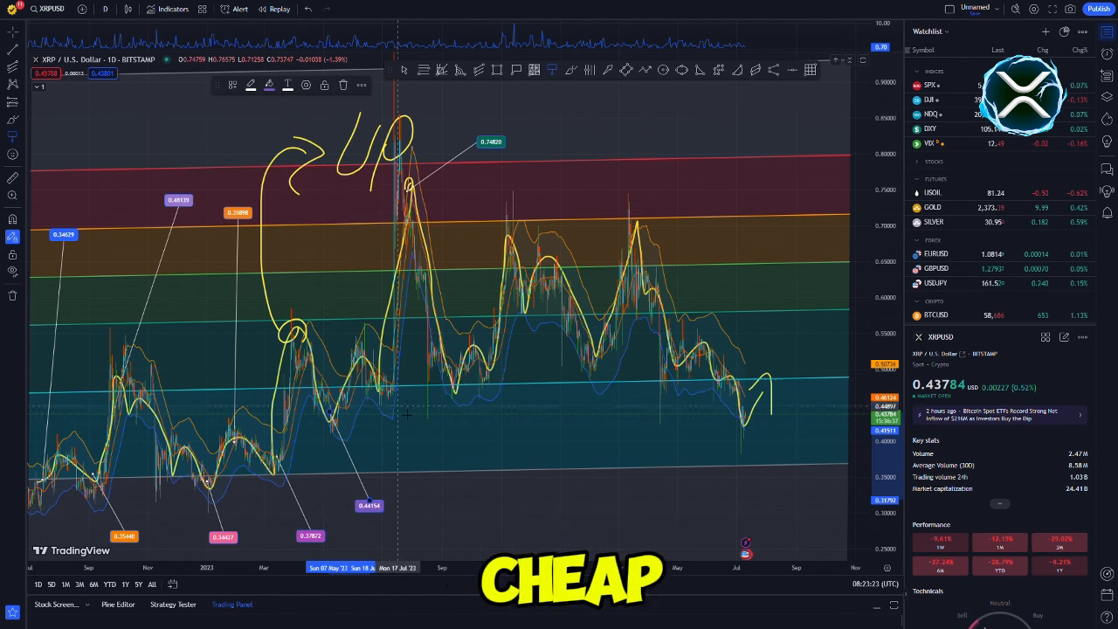
pyautogui.click(269, 84)
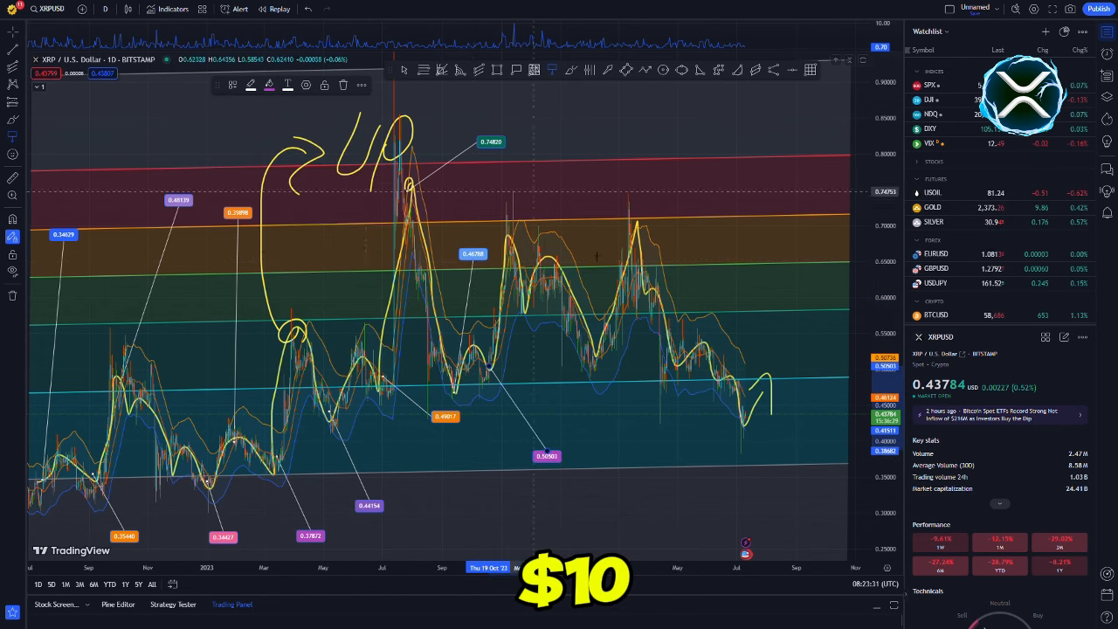
pyautogui.click(269, 84)
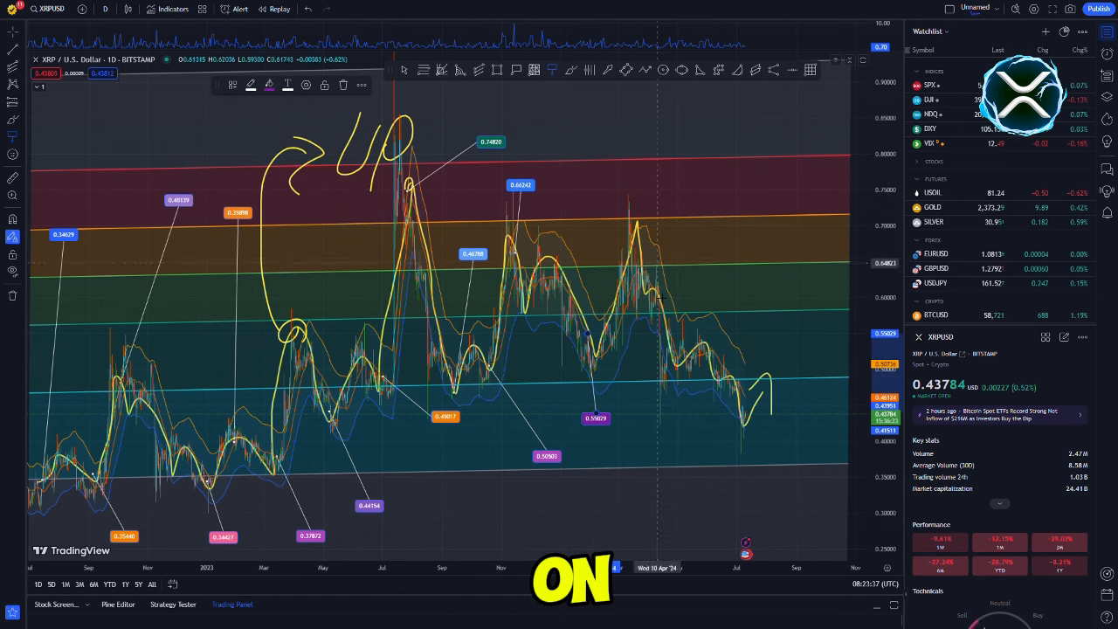
# Step: Ring price labels with yellow circles and arrows, then sketch a blue future zigzag in a shaded curve
pyautogui.click(269, 83)
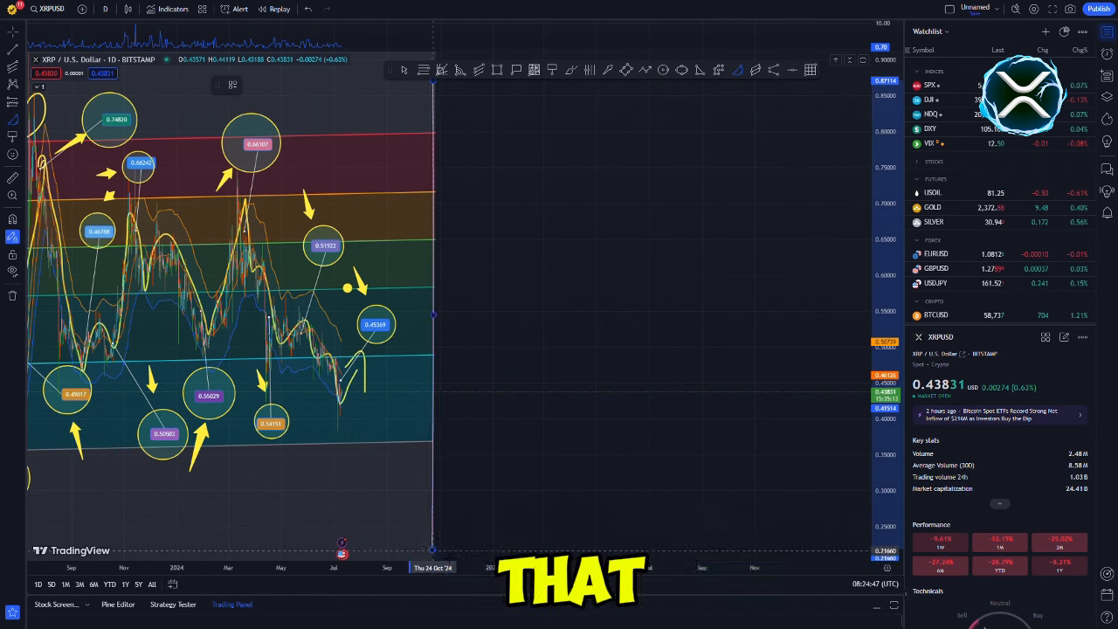
pyautogui.click(270, 84)
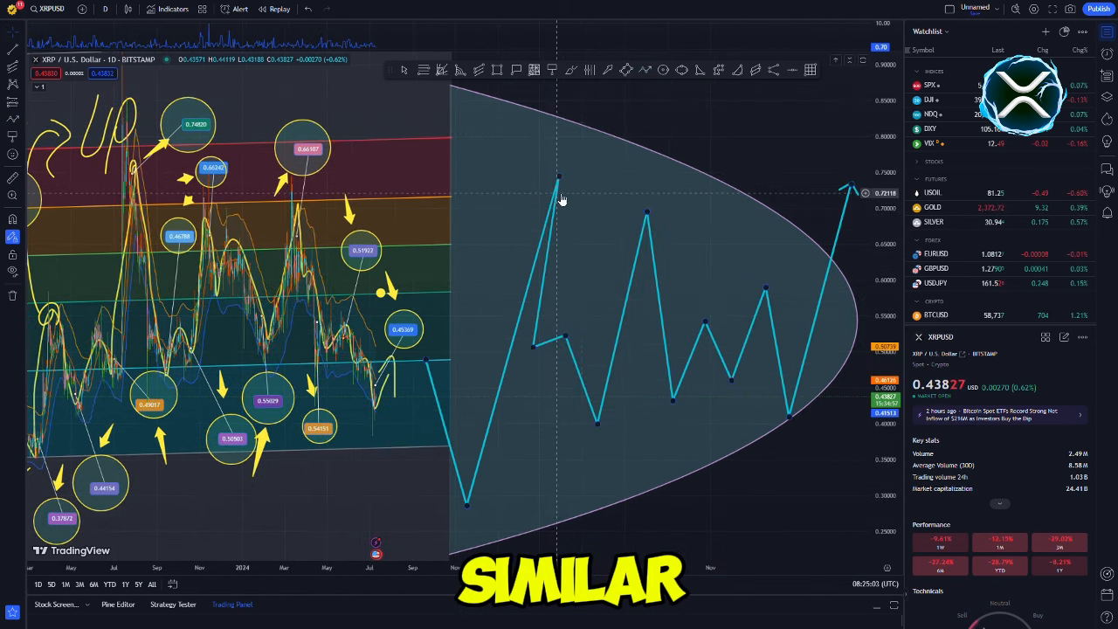
# Step: Annotate the projection with price labels, arrows, handwritten XRP and two yellow converging lines, choosing a new colour
pyautogui.click(252, 84)
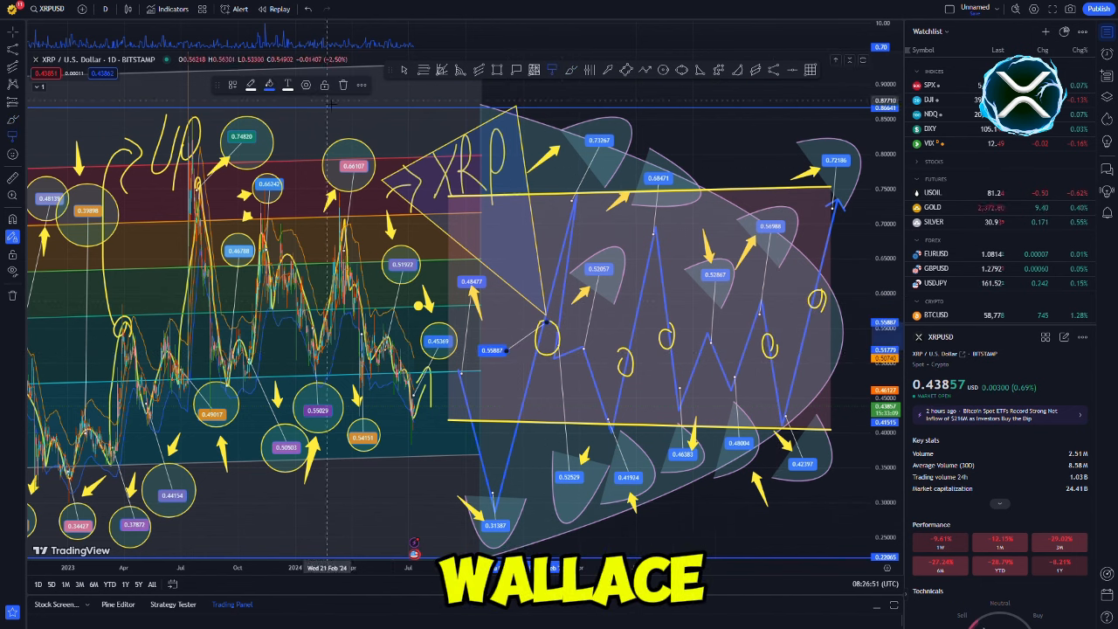
pyautogui.click(269, 84)
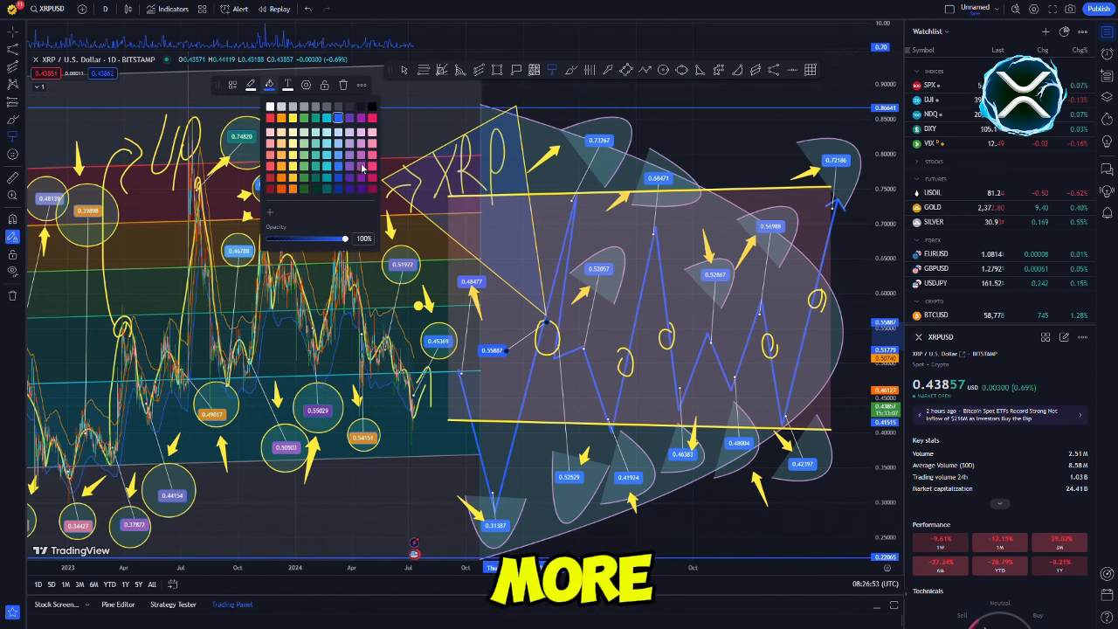